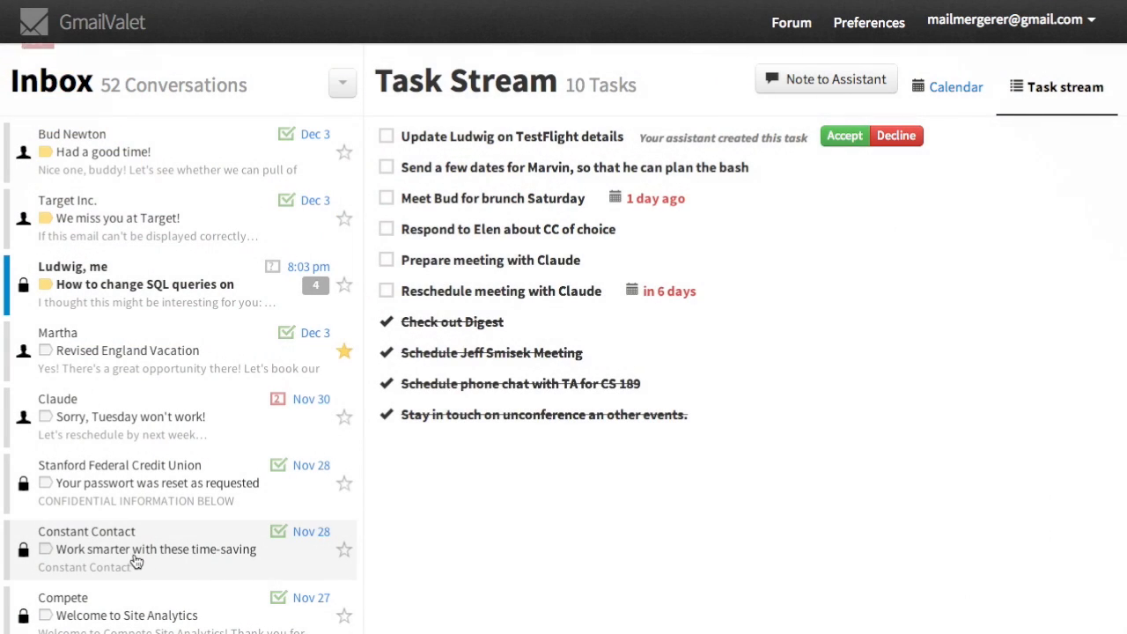
{"action": "left_click", "coordinate": [150, 550]}
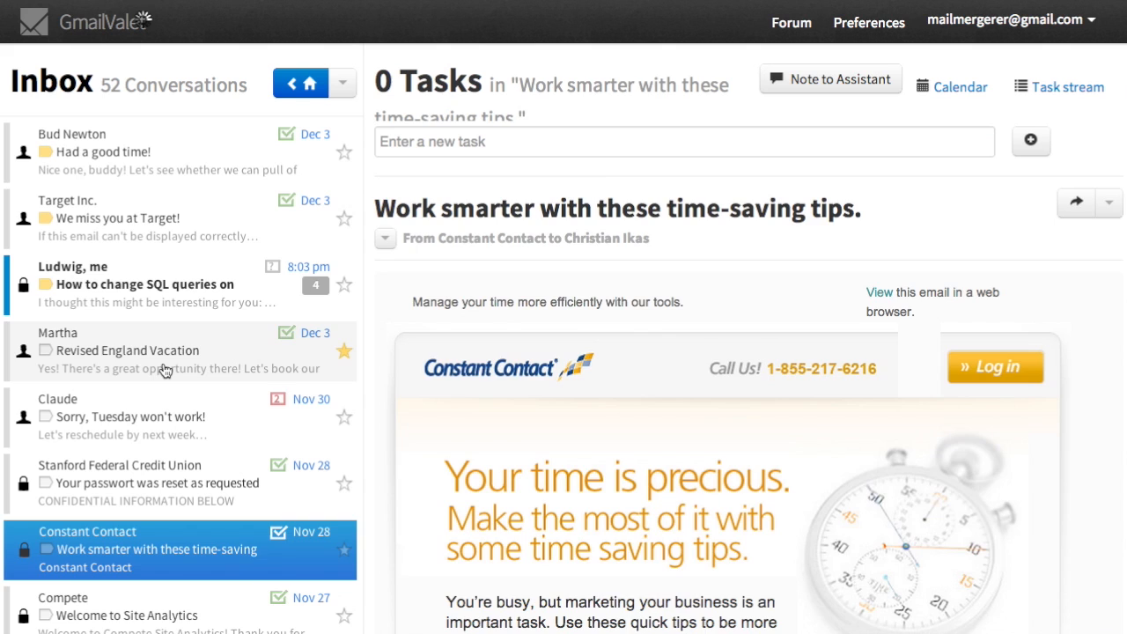
{"action": "left_click", "coordinate": [132, 151]}
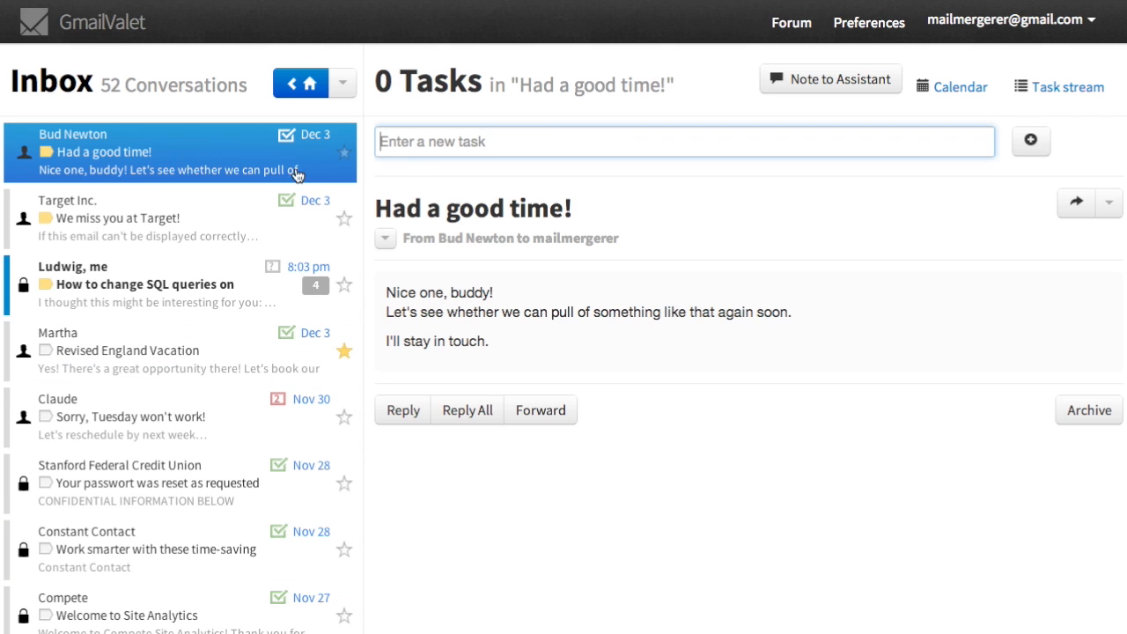
{"action": "type", "text": "Get back to Bud Newton about CS Masters program at Stanford"}
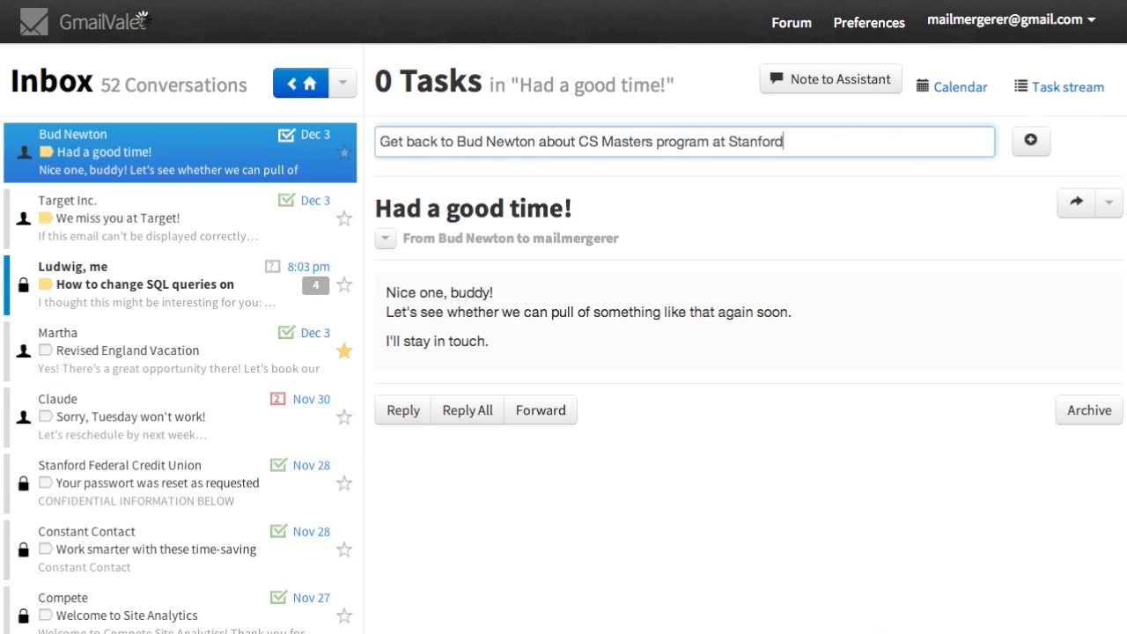
{"action": "left_click", "coordinate": [1030, 141]}
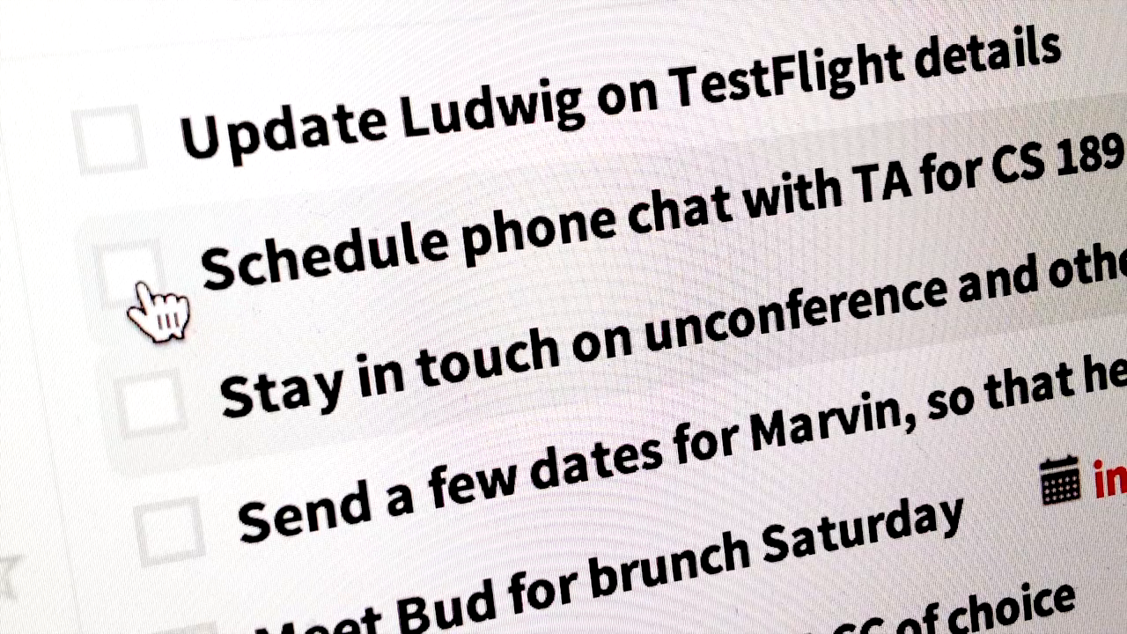
Check off 'Schedule phone chat with TA for CS 189' in the Task Stream.
{"action": "left_click", "coordinate": [141, 291]}
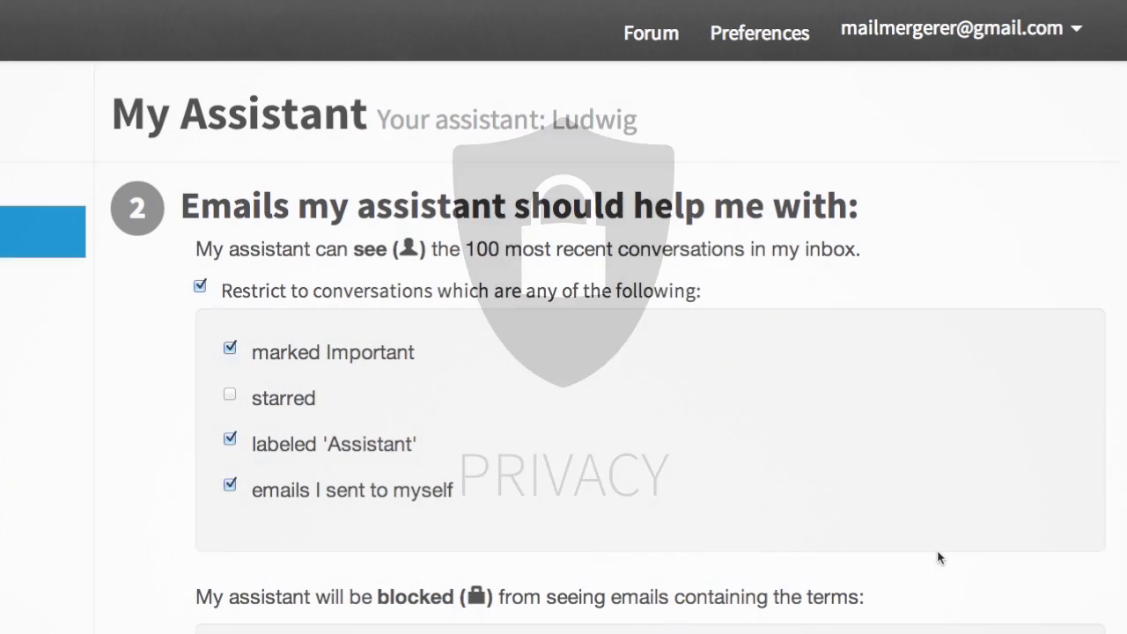
Enter 'citybank.' in the blocked-terms 'One term at a time' field without adding it yet.
{"action": "scroll", "scroll_direction": "down", "scroll_amount": 3}
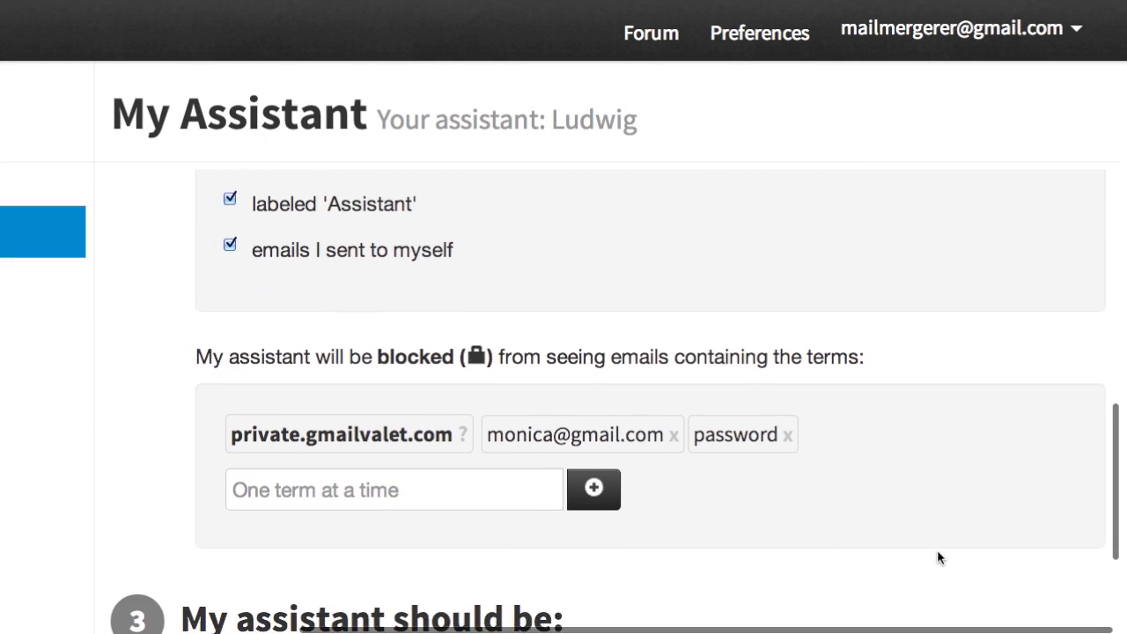
{"action": "scroll", "scroll_direction": "down", "scroll_amount": 3}
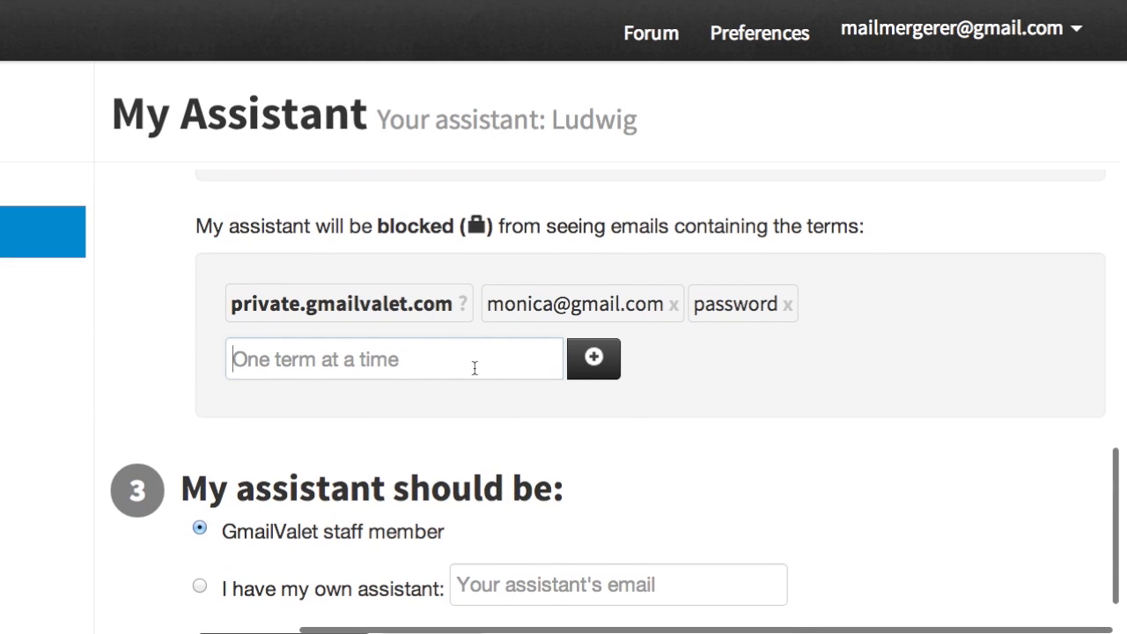
{"action": "type", "text": "citybank."}
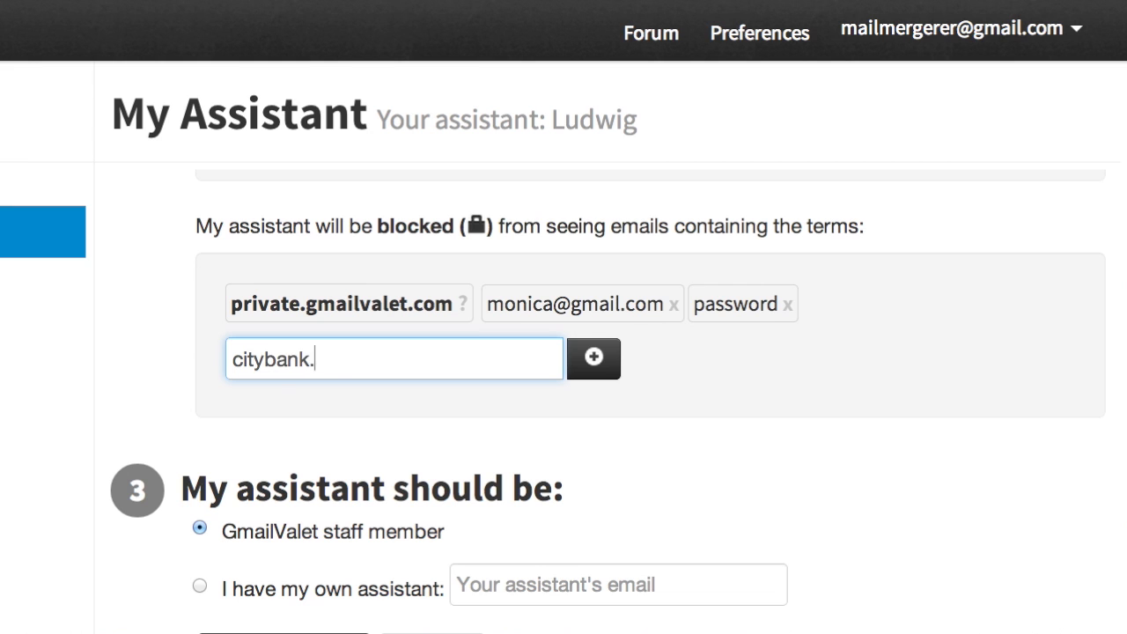